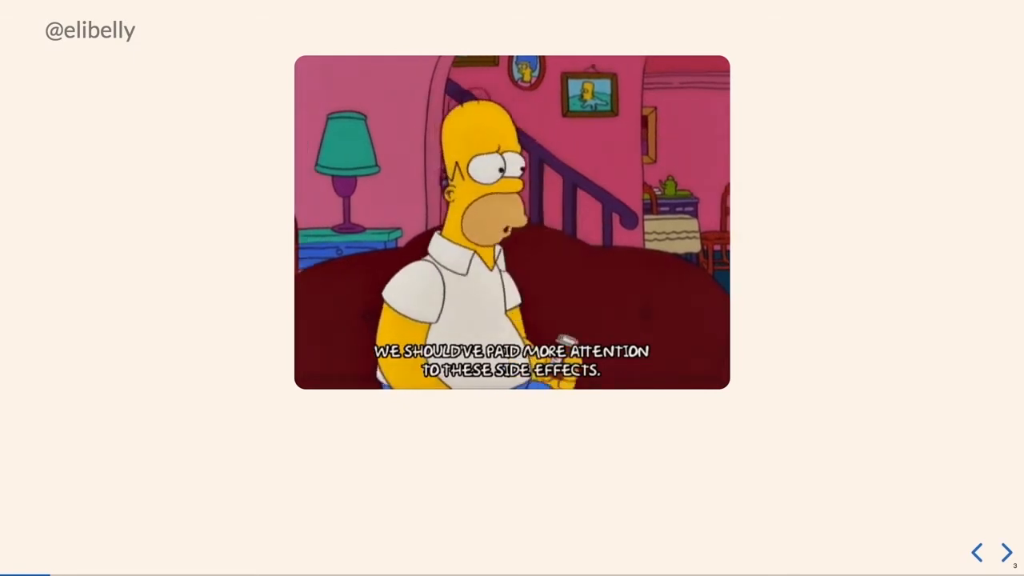
Trigger repeated 'Clicked!' messages in the console on the live demo slide
click(1004, 552)
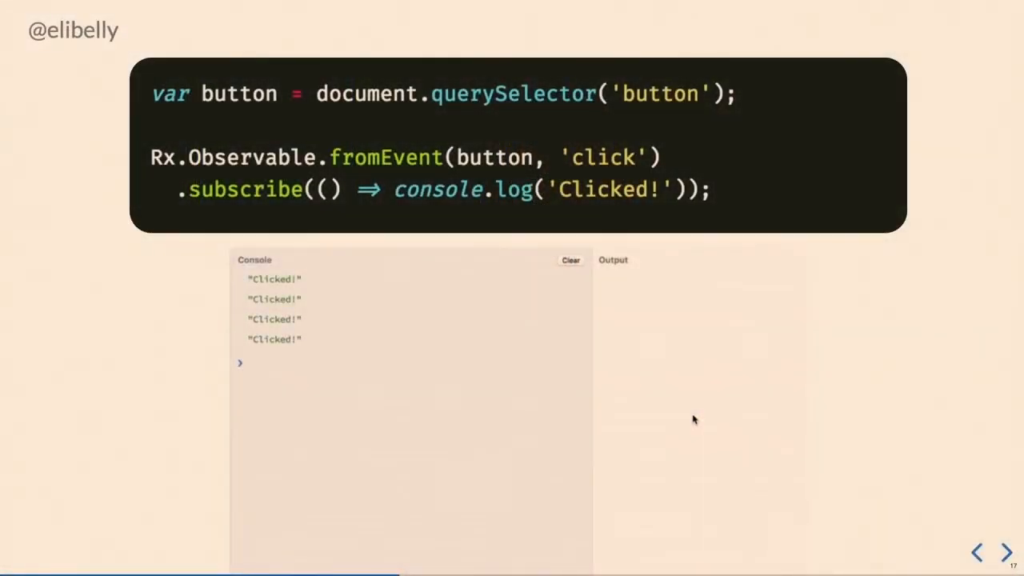
click(569, 260)
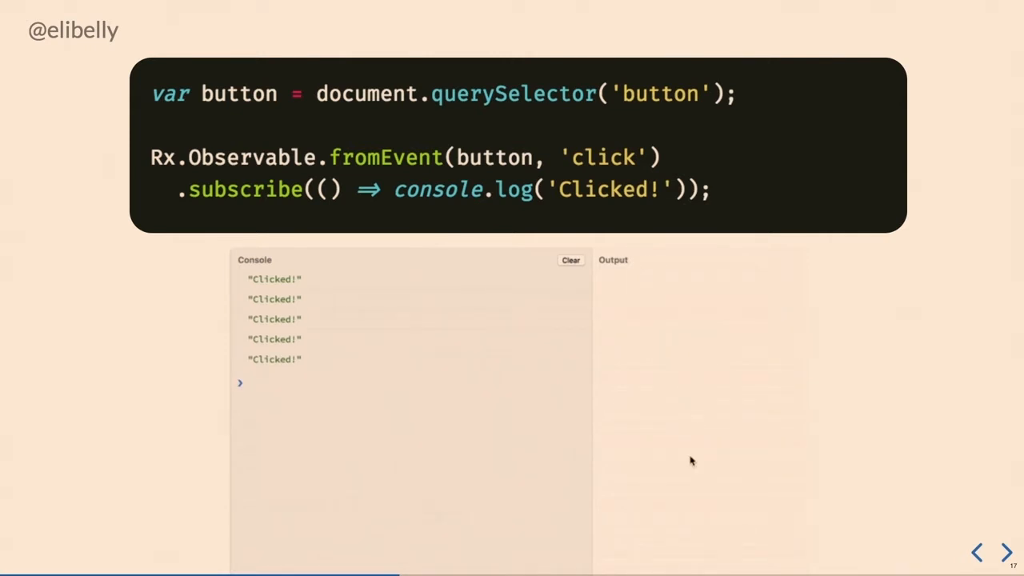
click(570, 259)
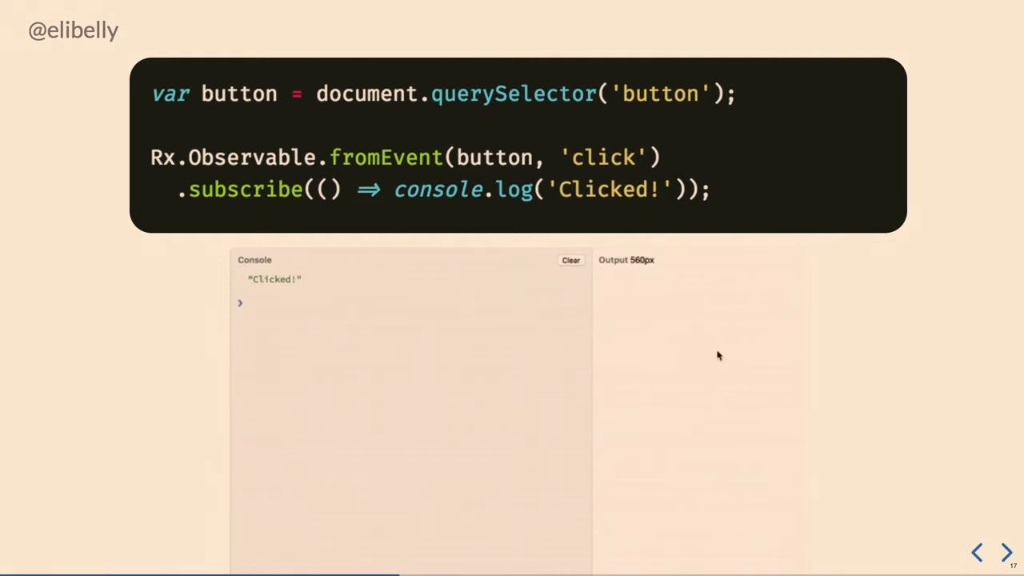
Advance through the slides to the pingEpic code under Actions In >> Epic >> Actions Out
click(1004, 552)
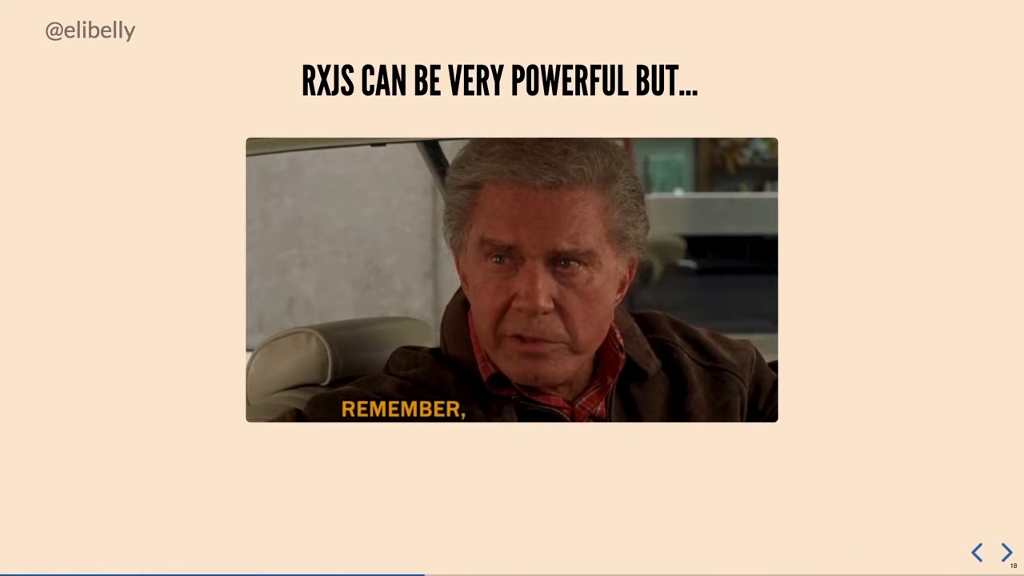
click(1005, 550)
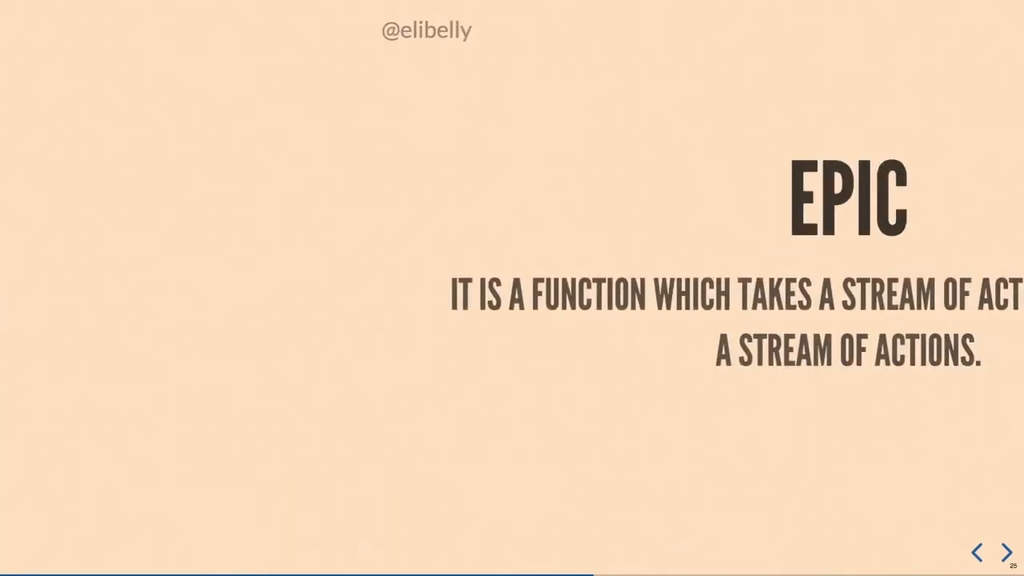
click(1004, 551)
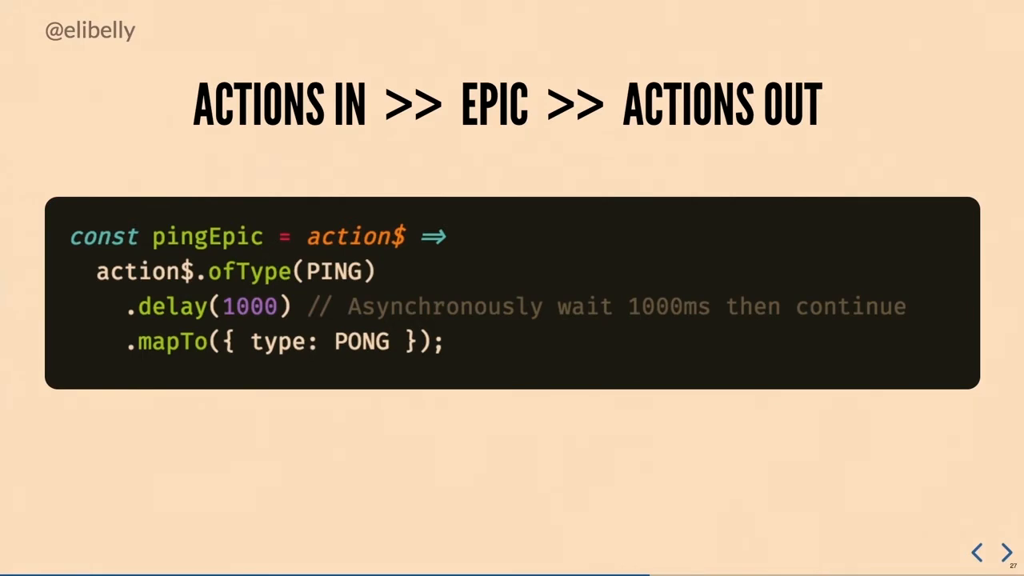
click(1005, 552)
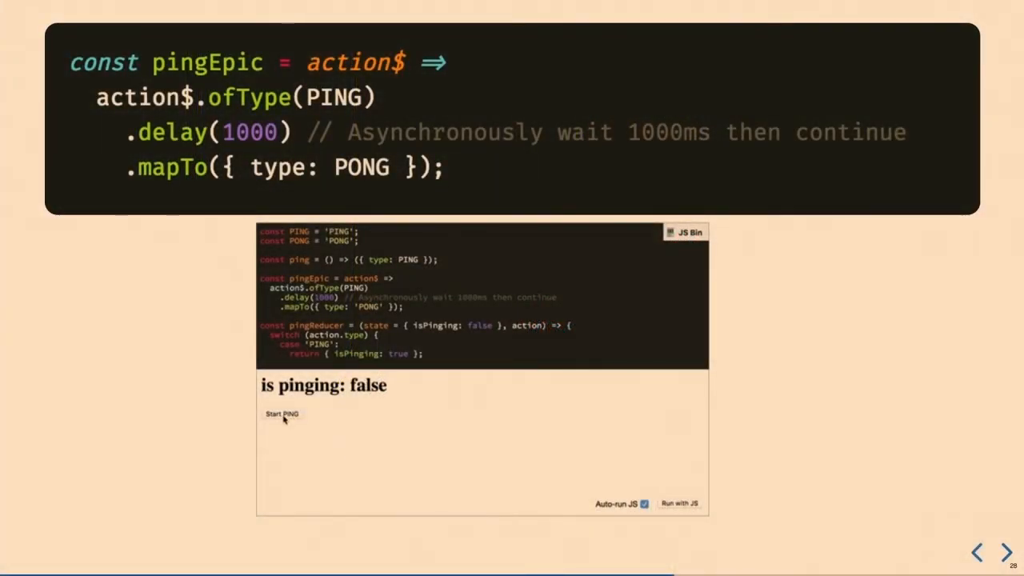
click(282, 413)
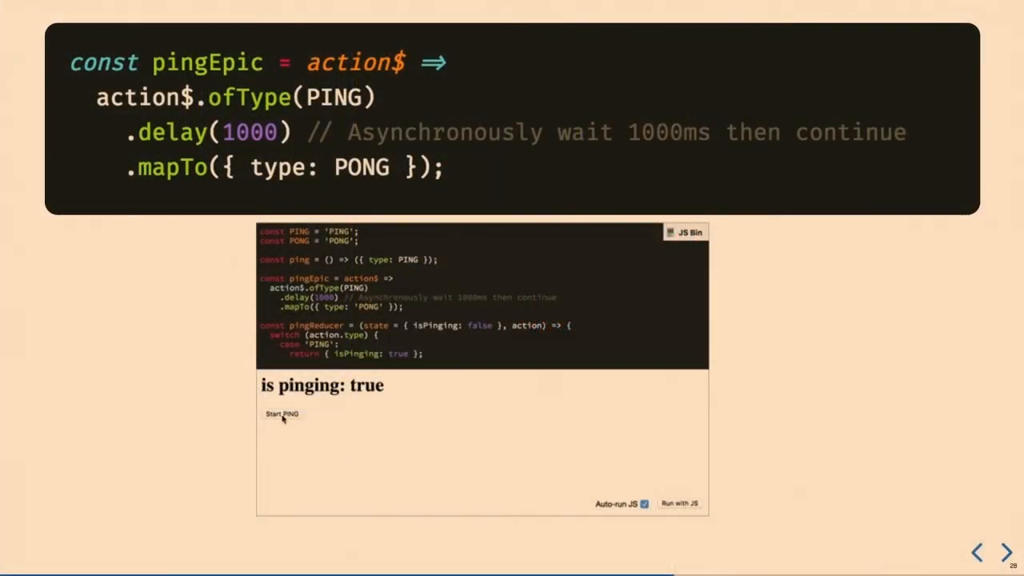
click(281, 413)
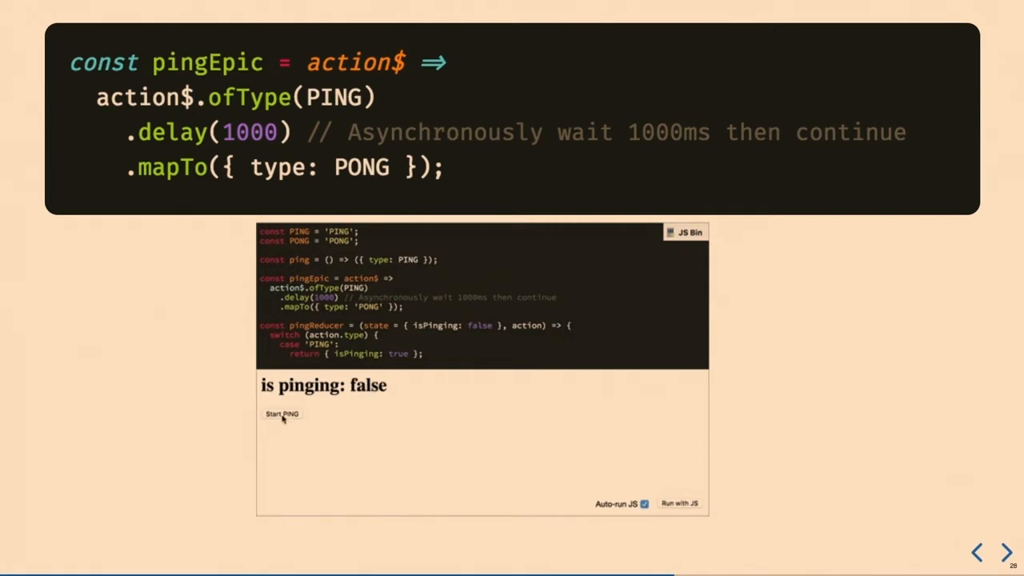
mouse_move(347, 456)
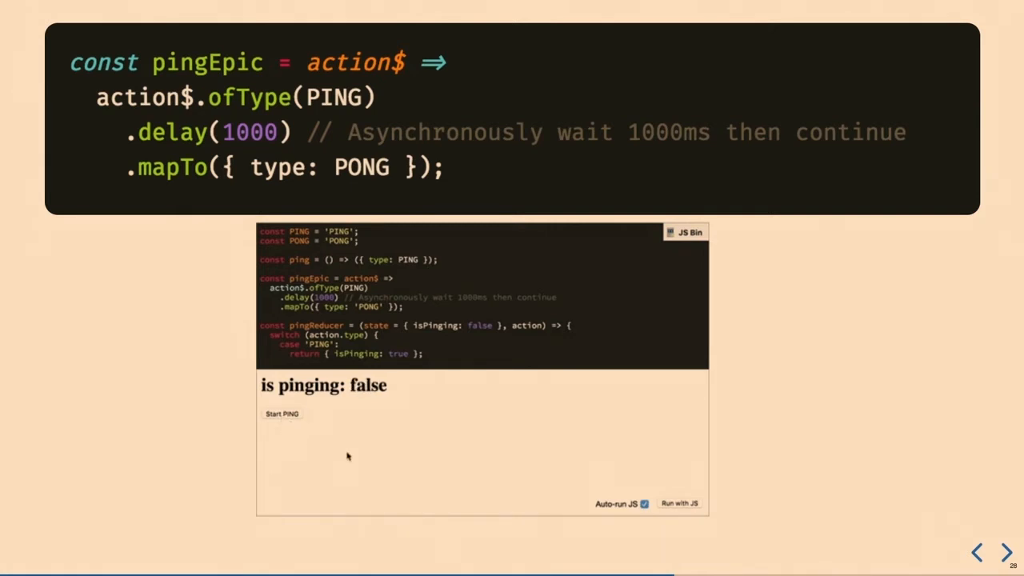
click(282, 413)
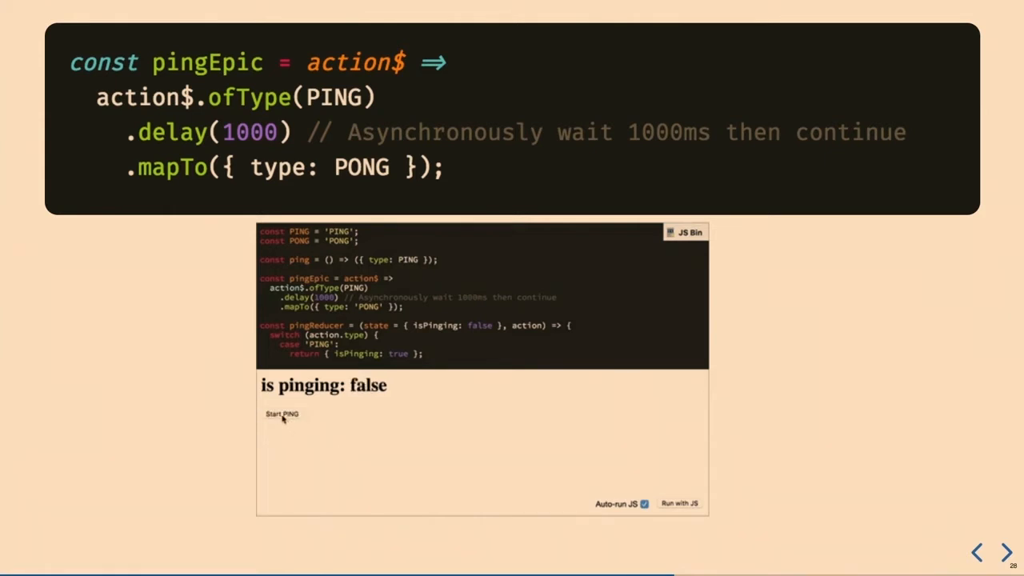
click(281, 413)
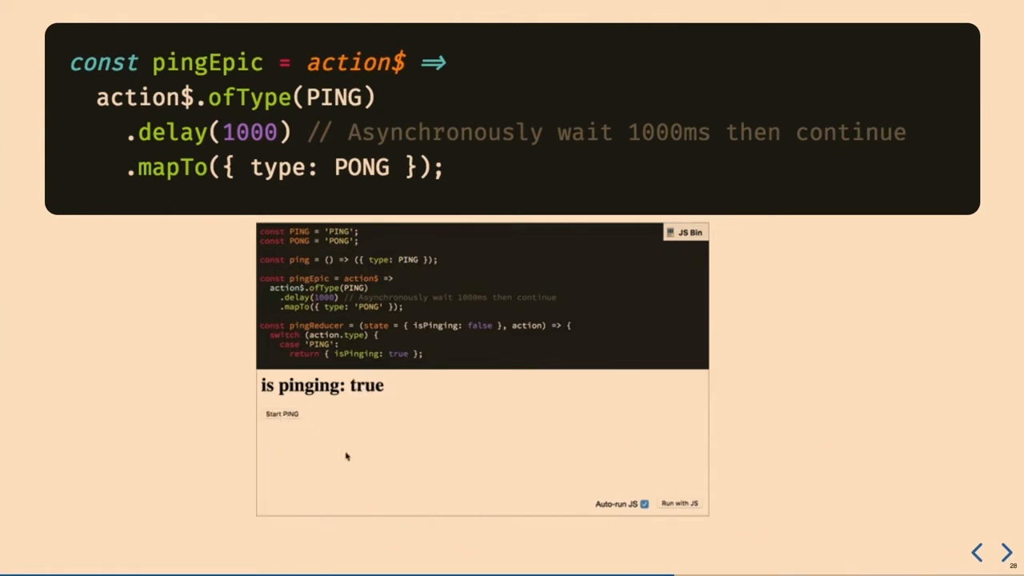
click(281, 412)
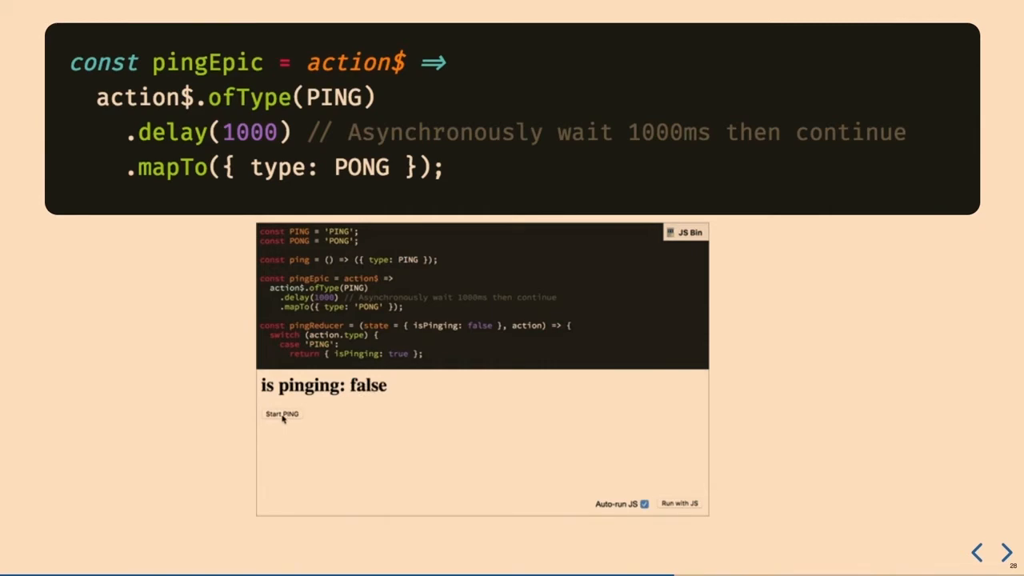
click(1004, 552)
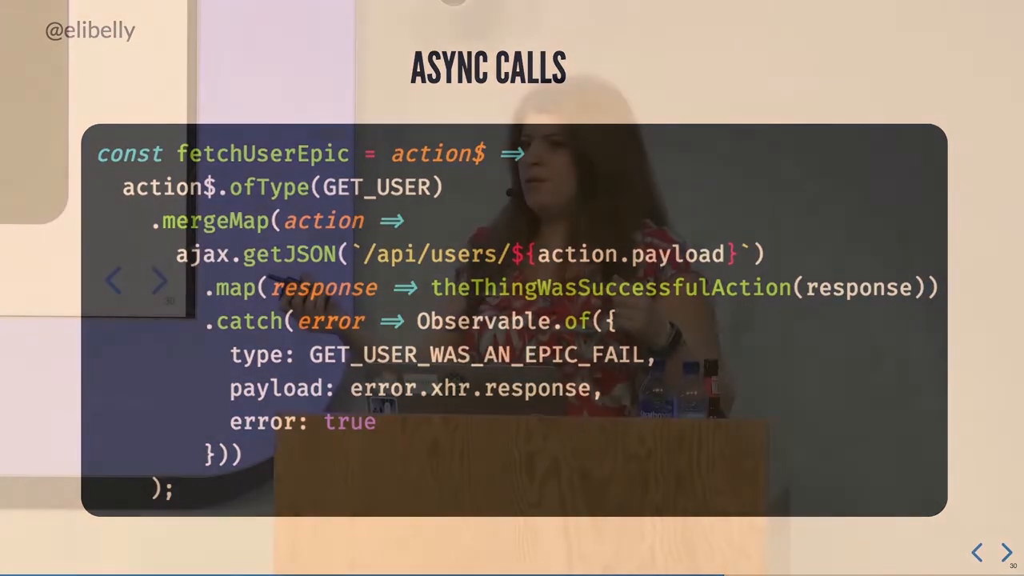